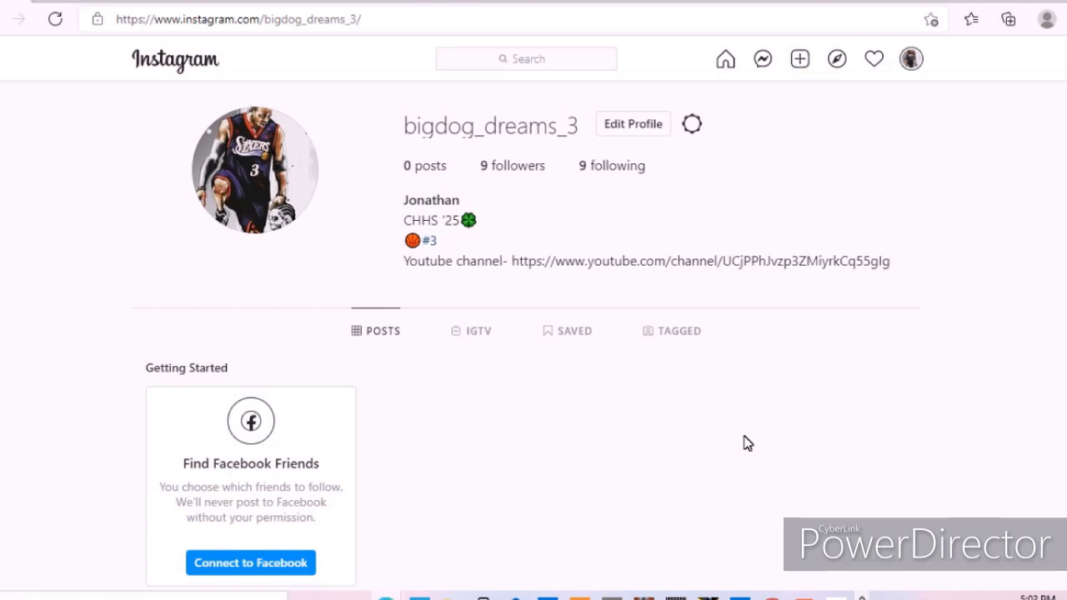
pyautogui.scroll(-3)
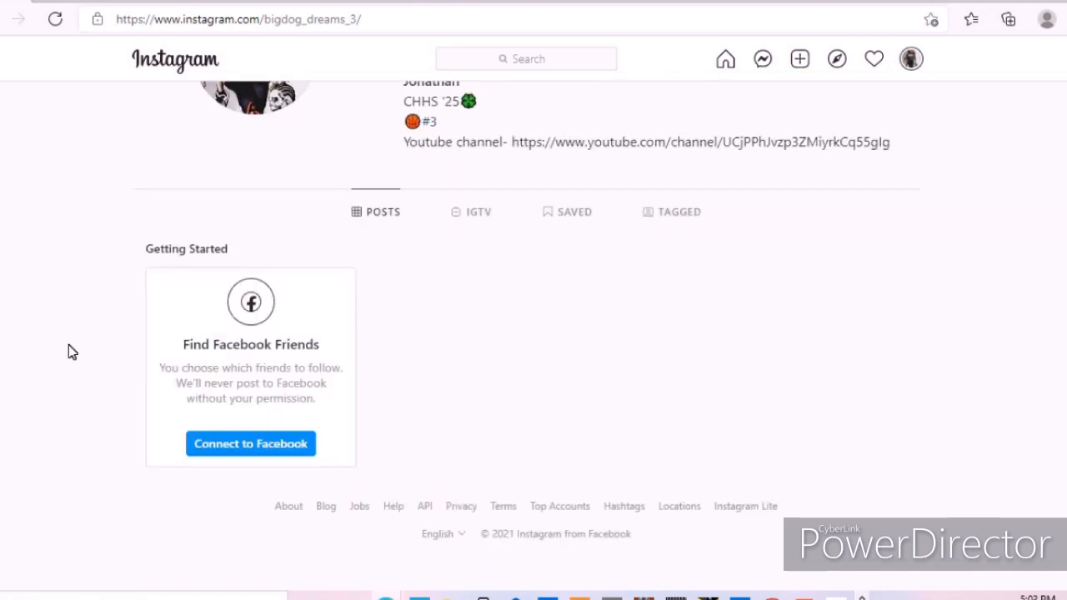
pyautogui.moveTo(368, 357)
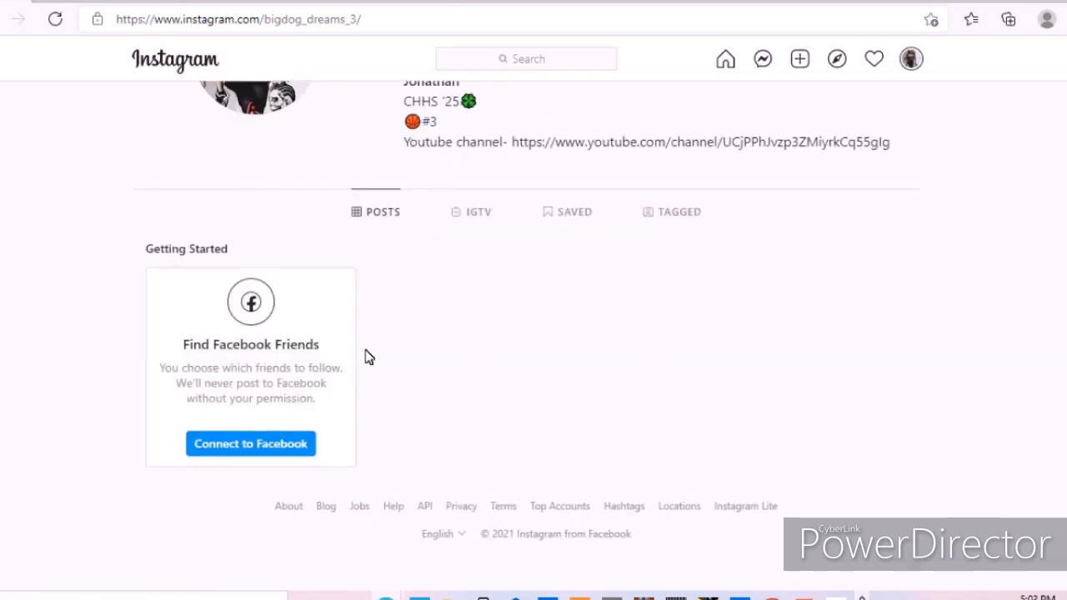
pyautogui.moveTo(663, 270)
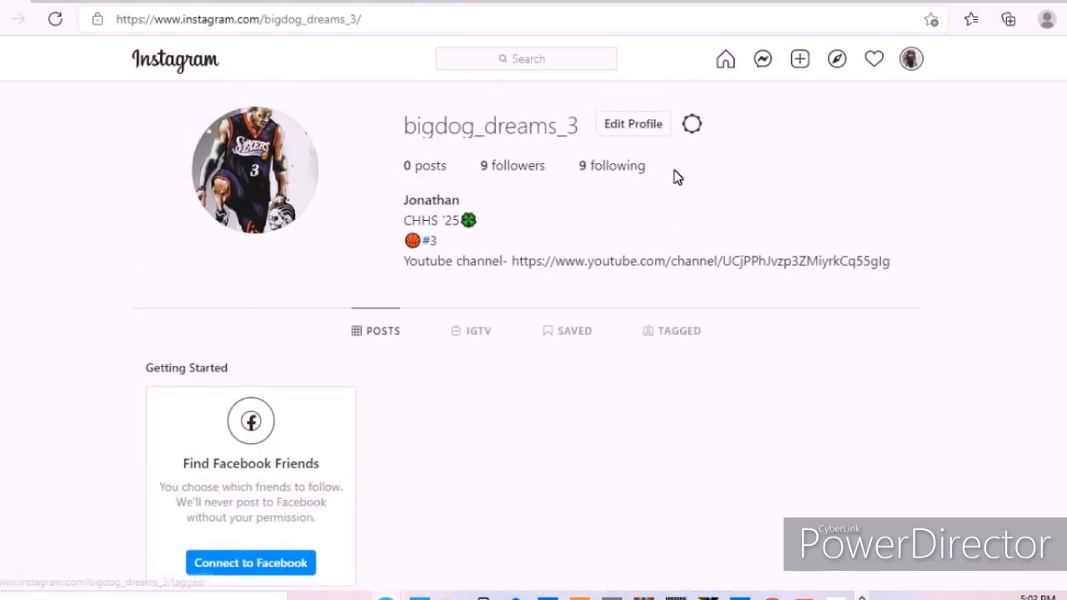
pyautogui.moveTo(580, 223)
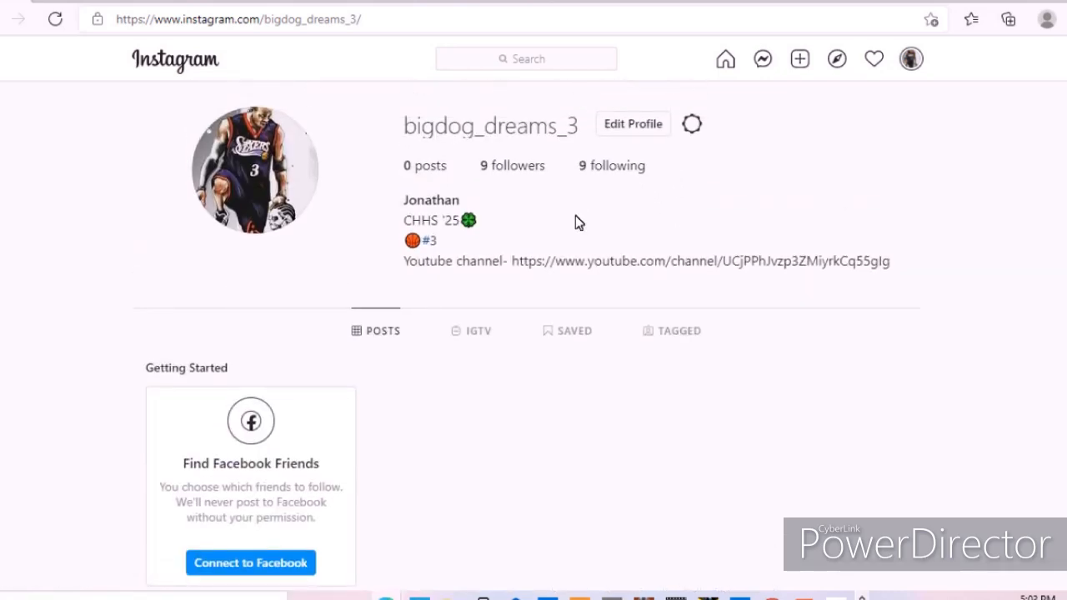